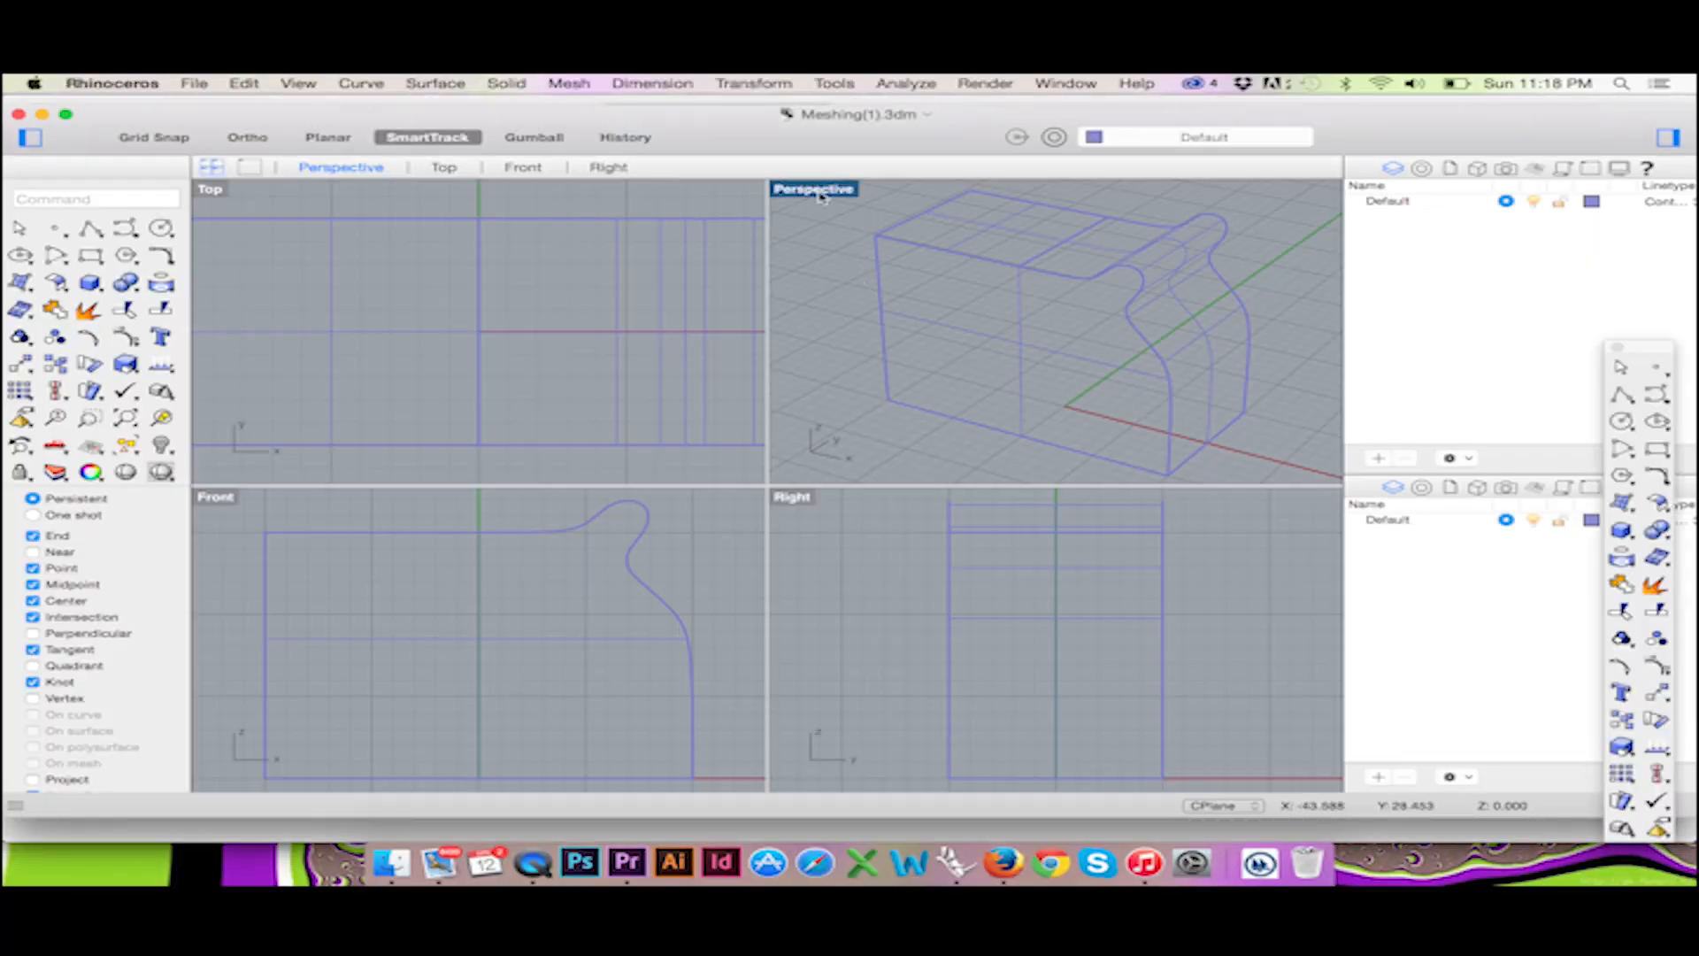
# Switch the Perspective view to Shaded display, reapplying it after adjusting the view
pyautogui.rightClick(815, 189)
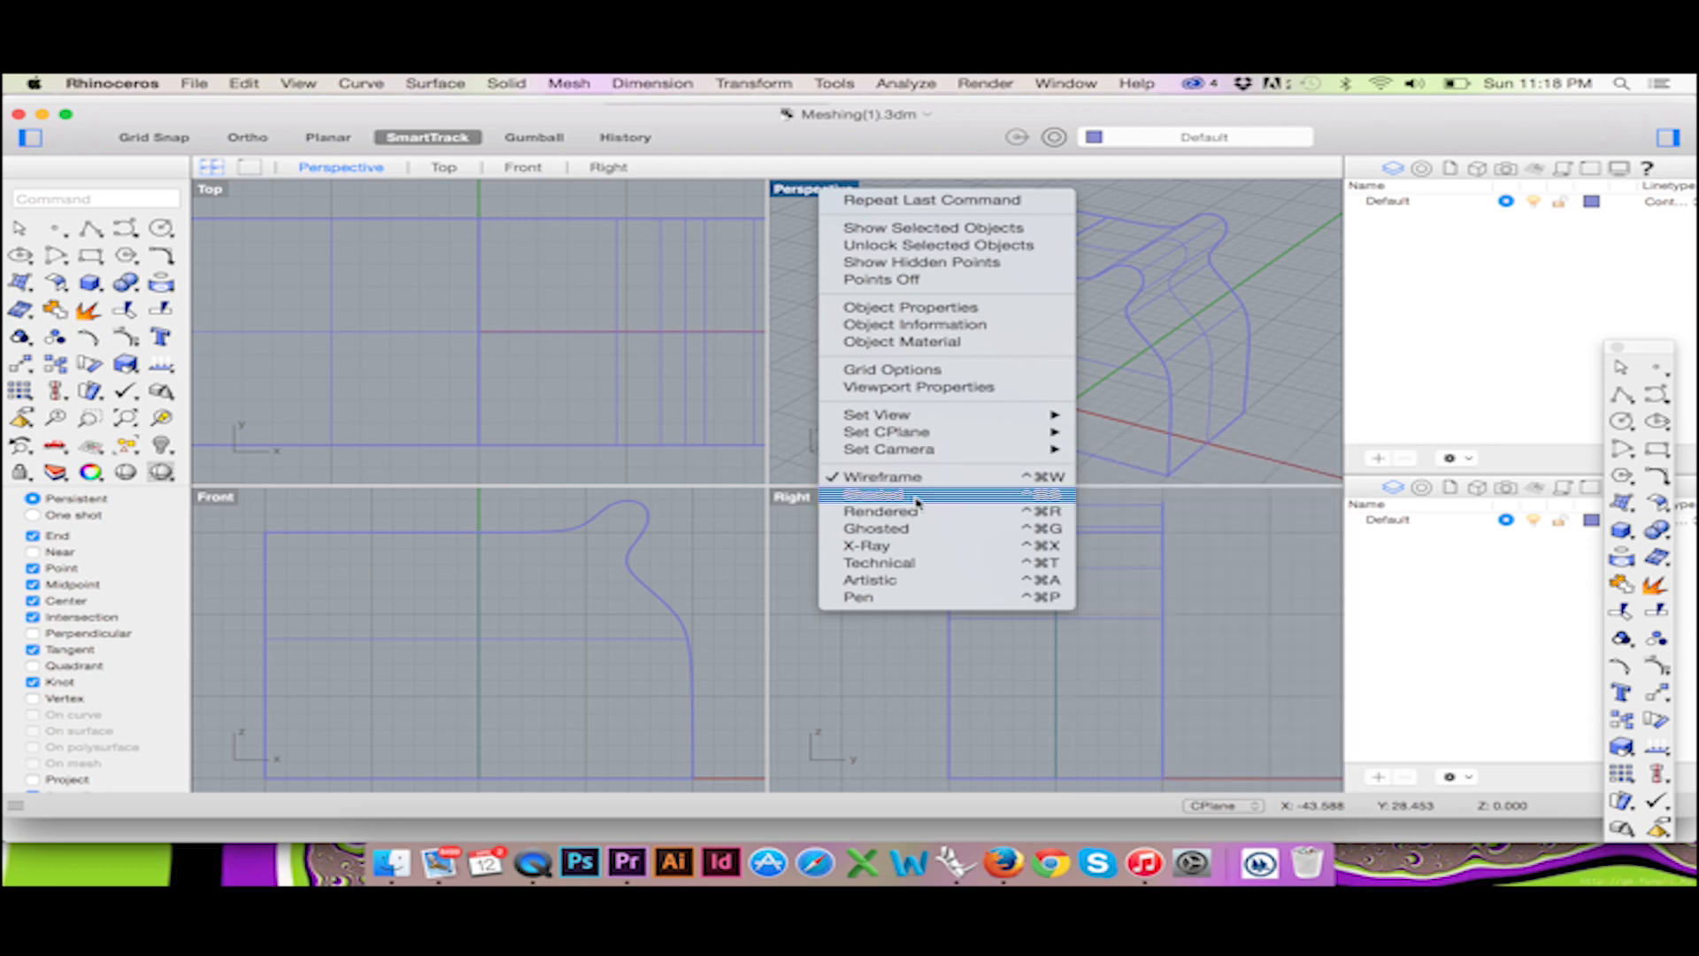
pyautogui.click(868, 492)
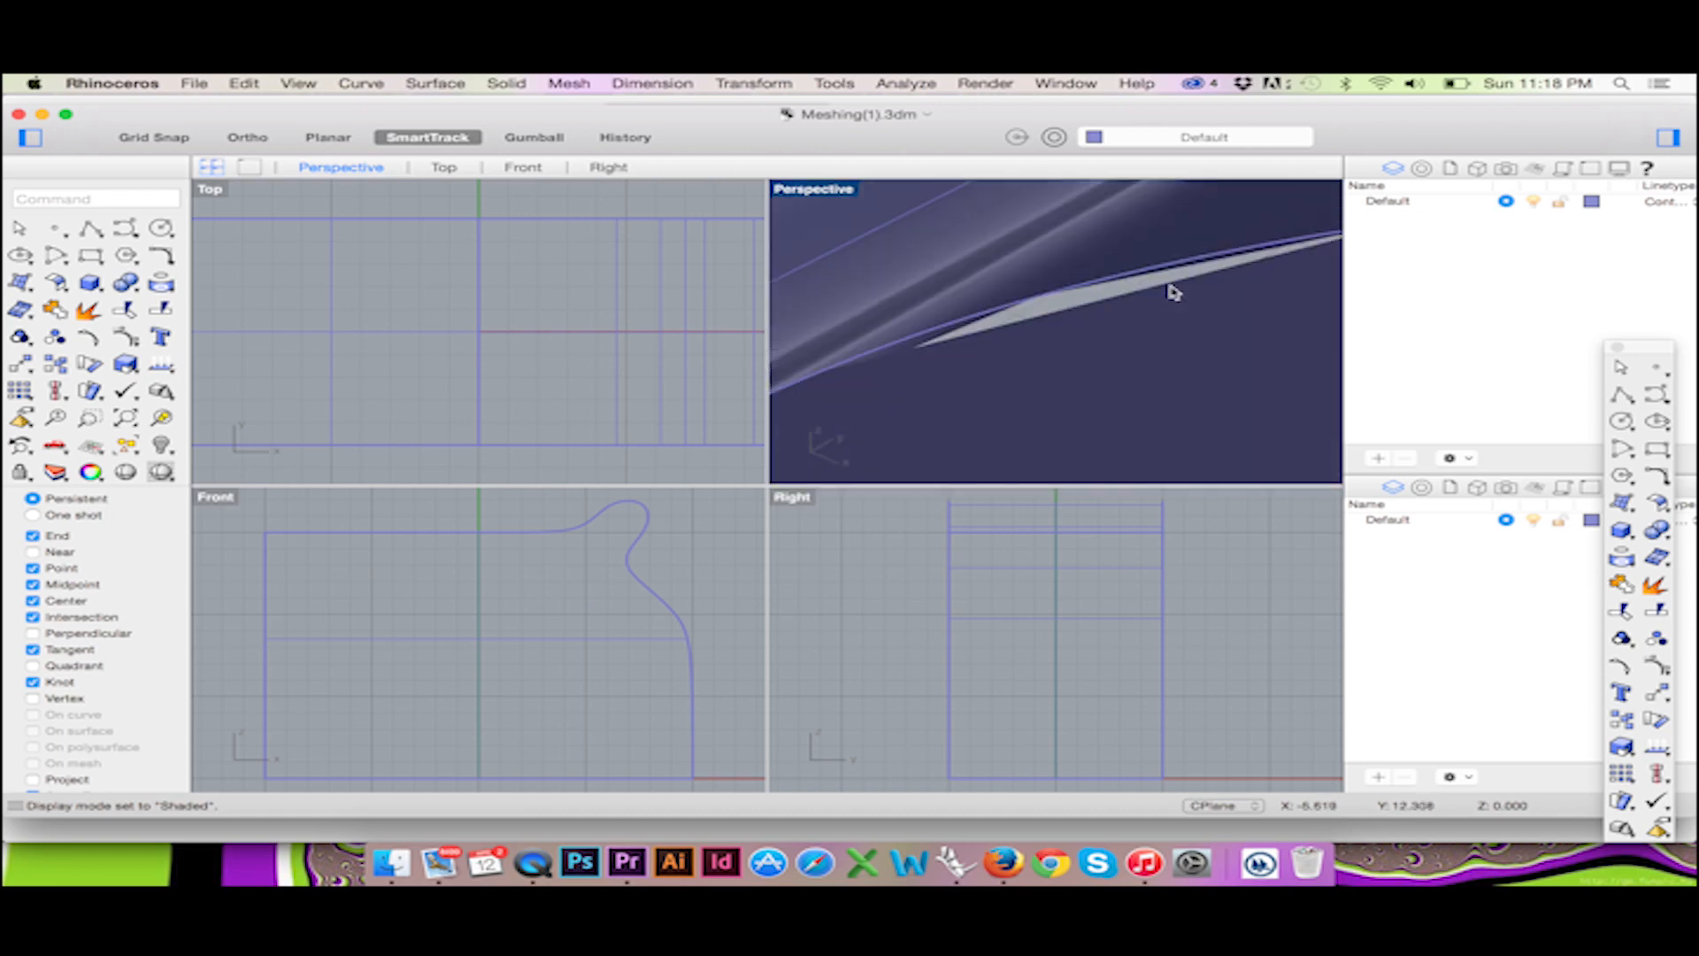
pyautogui.moveTo(1169, 293); pyautogui.dragTo(834, 217)
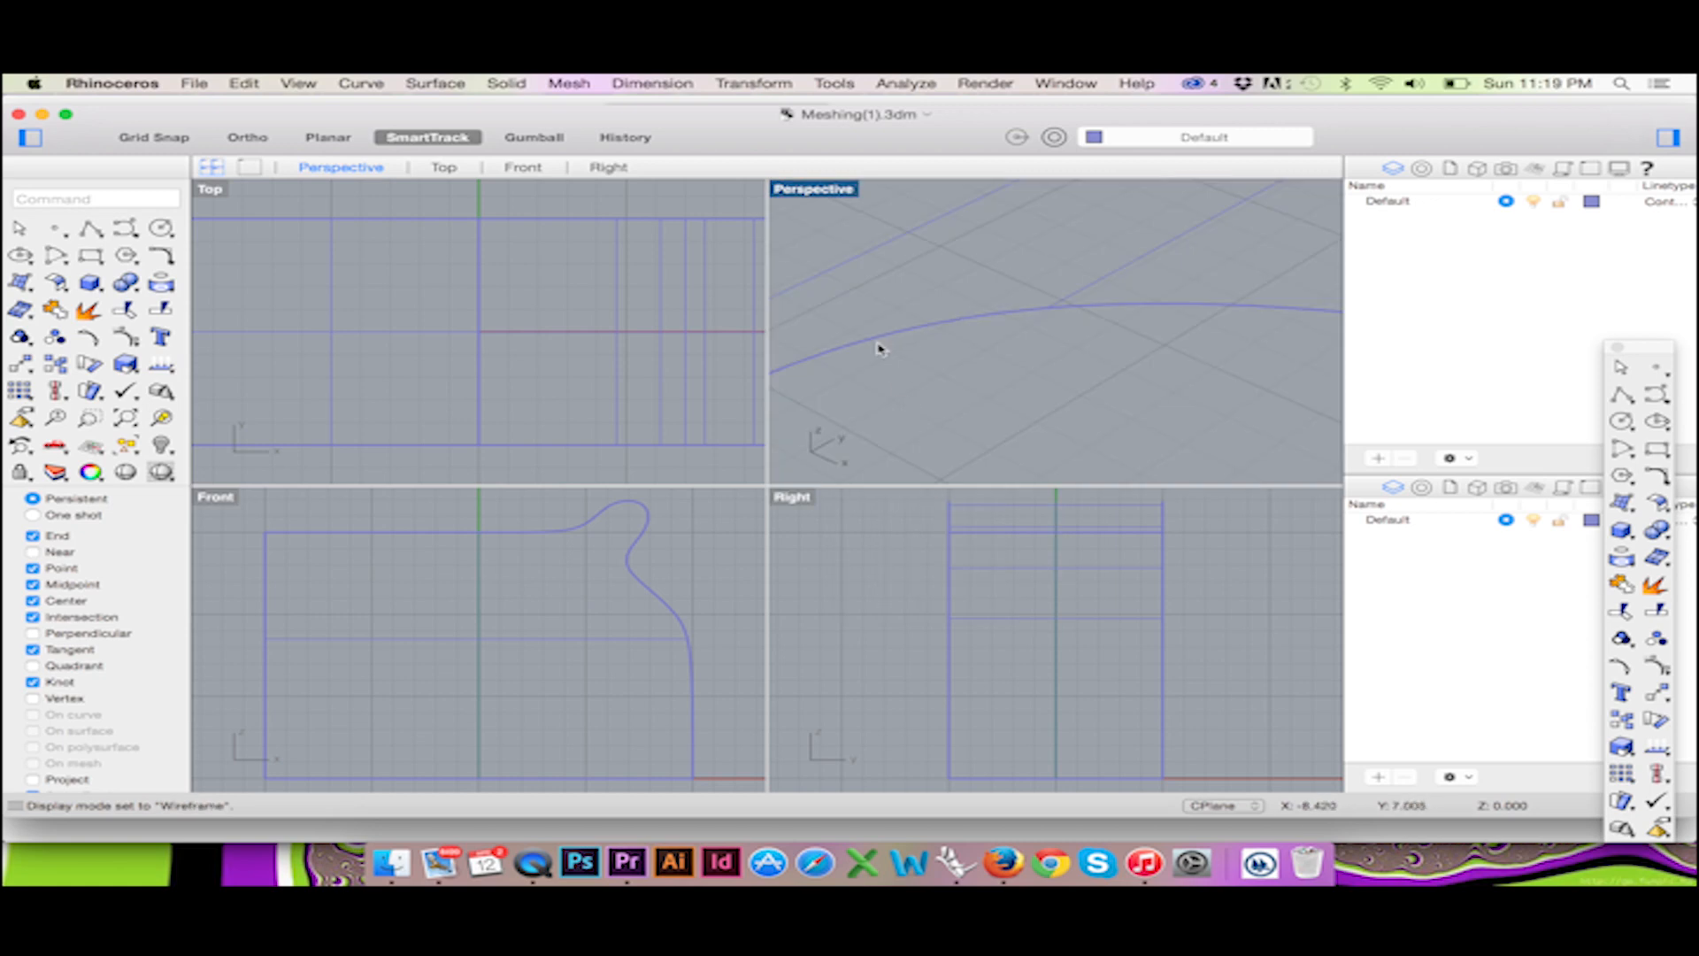
pyautogui.rightClick(879, 349)
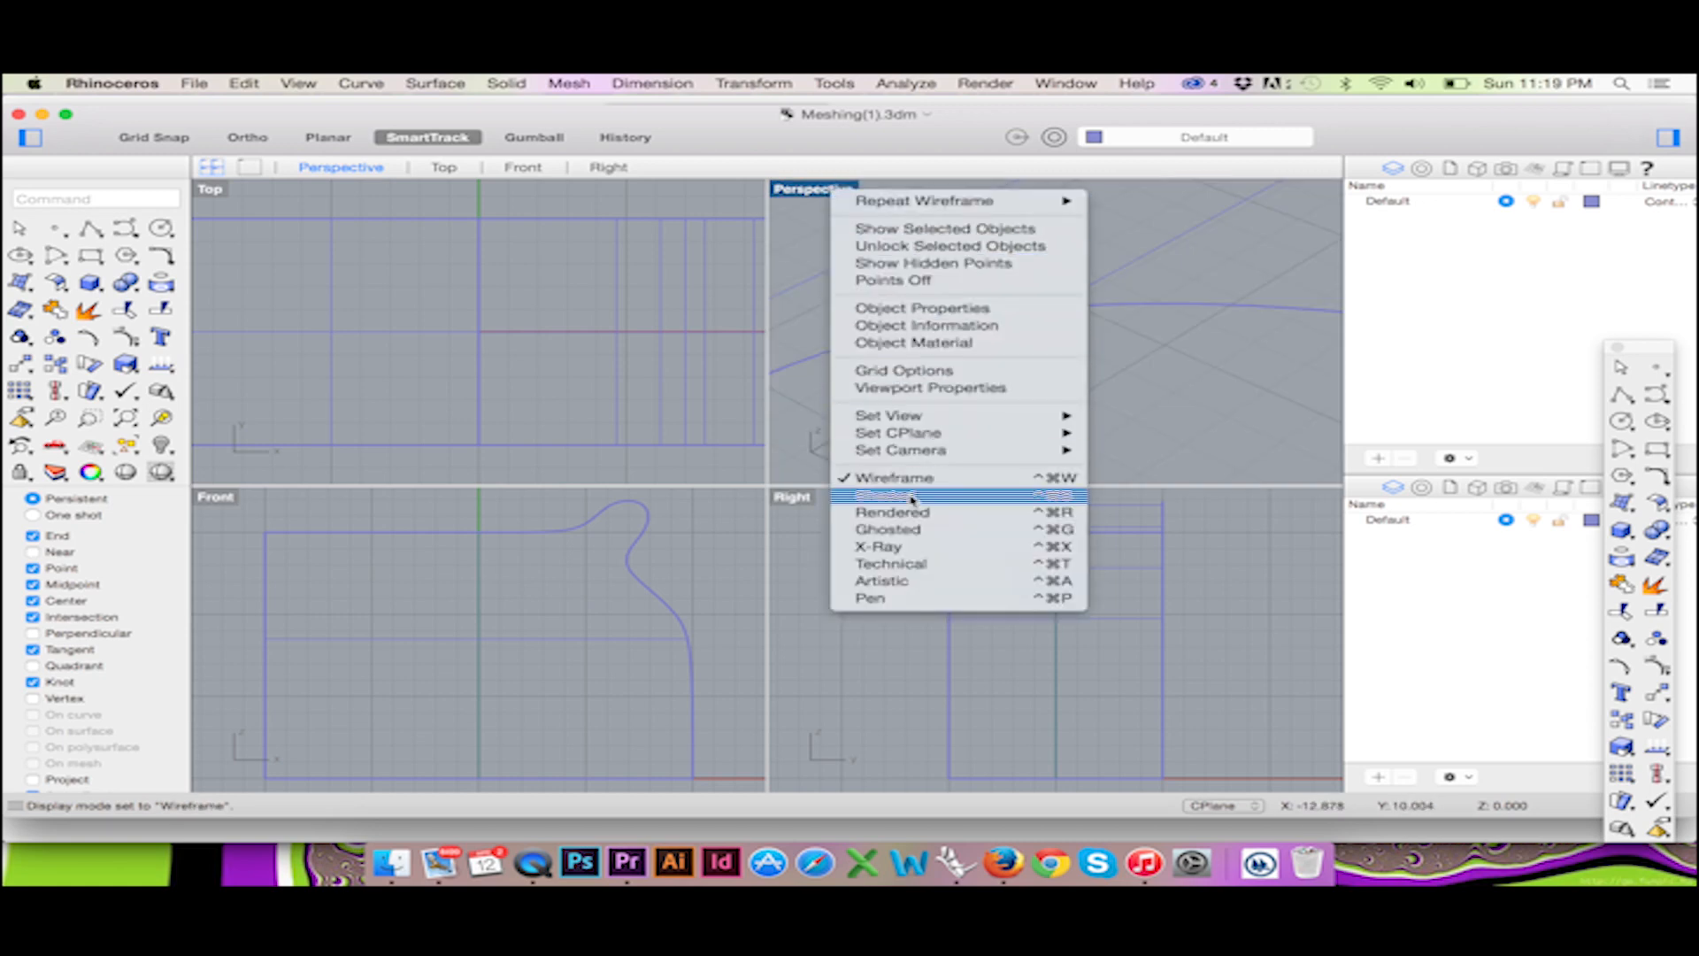
pyautogui.click(885, 494)
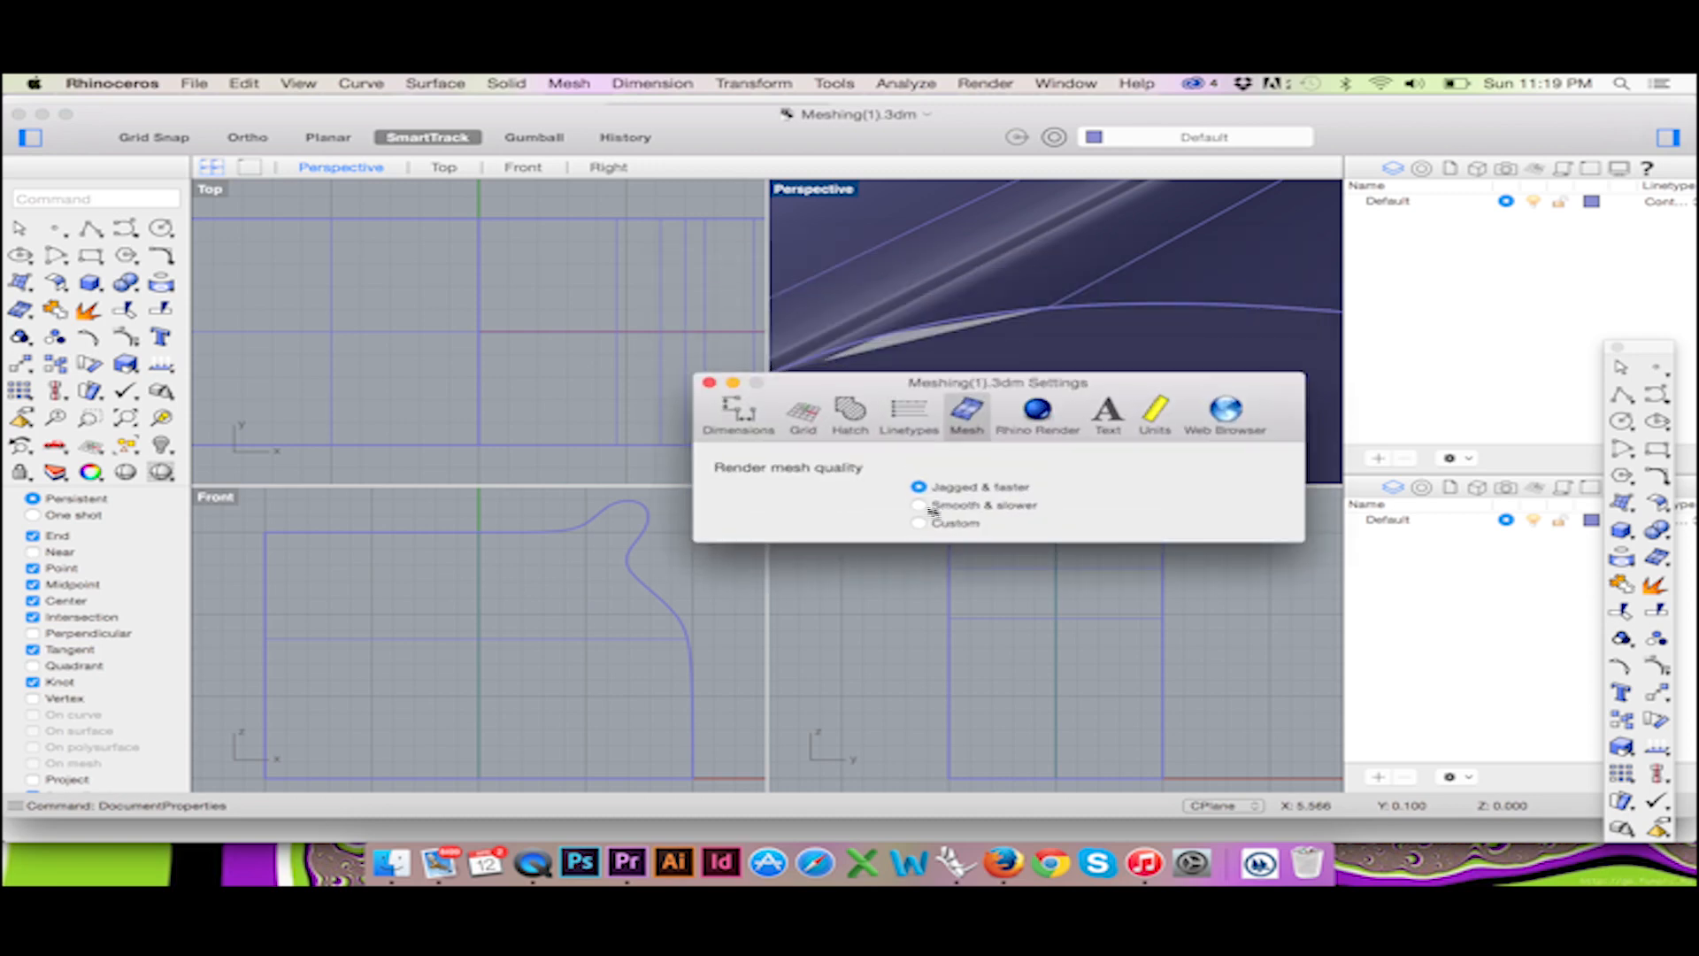
# Toggle render mesh quality to Smooth & slower, back to Jagged & faster, and close settings
pyautogui.click(919, 505)
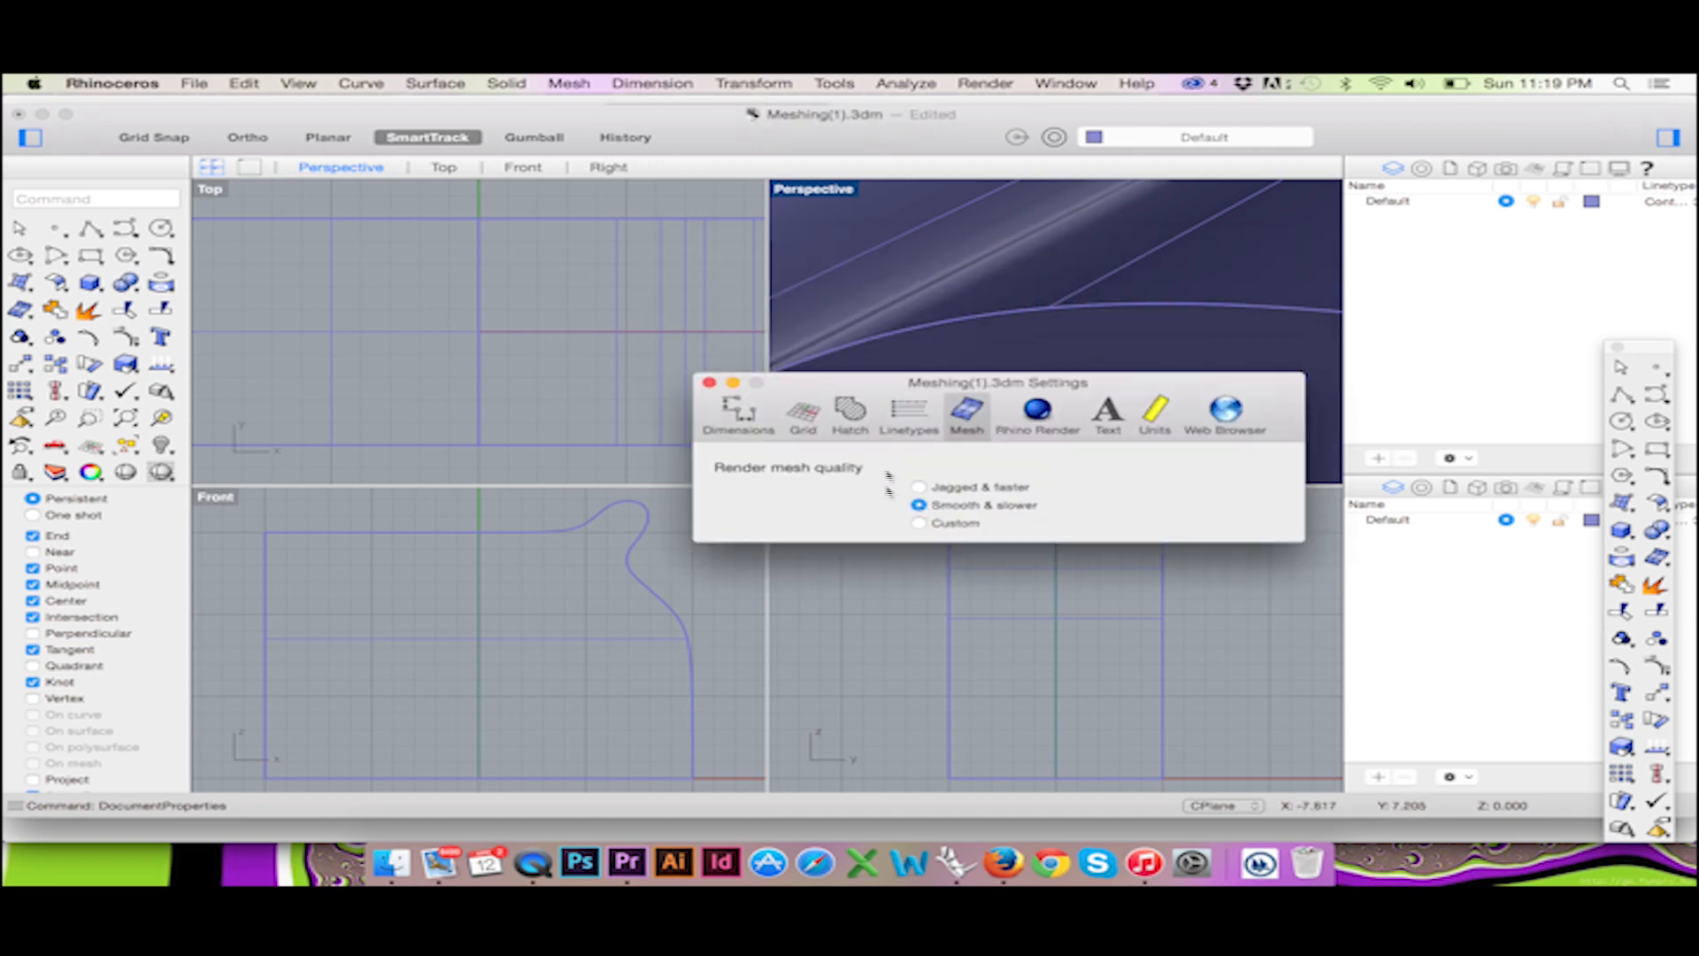
pyautogui.click(917, 486)
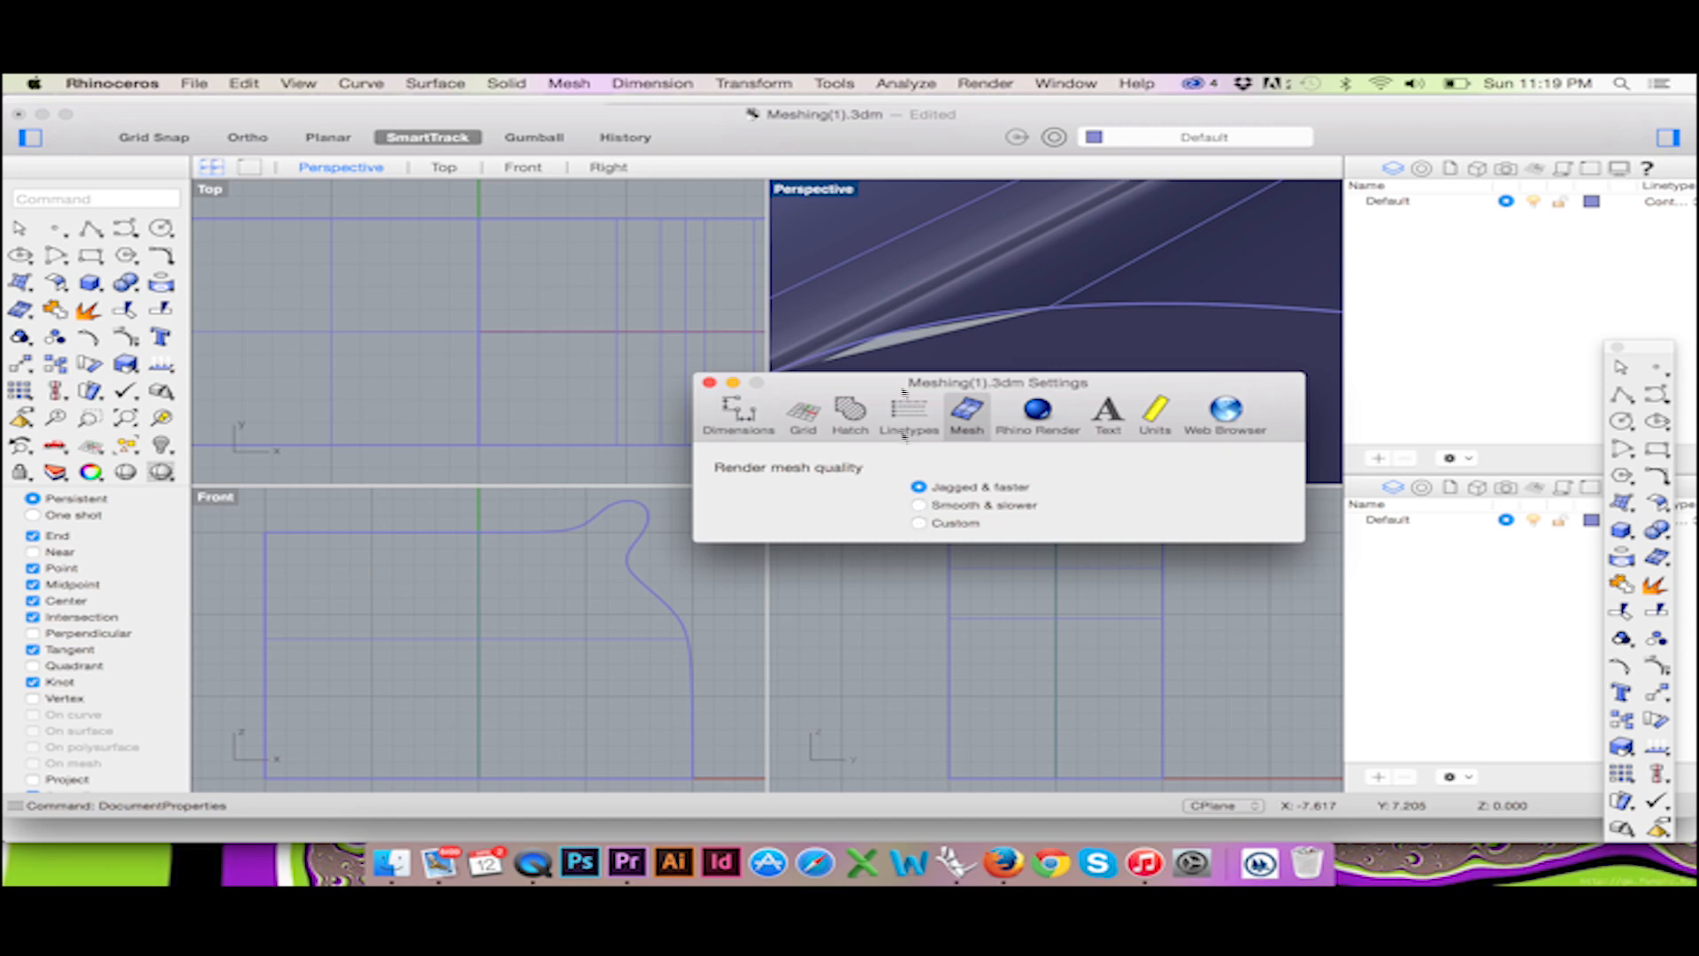
pyautogui.click(918, 505)
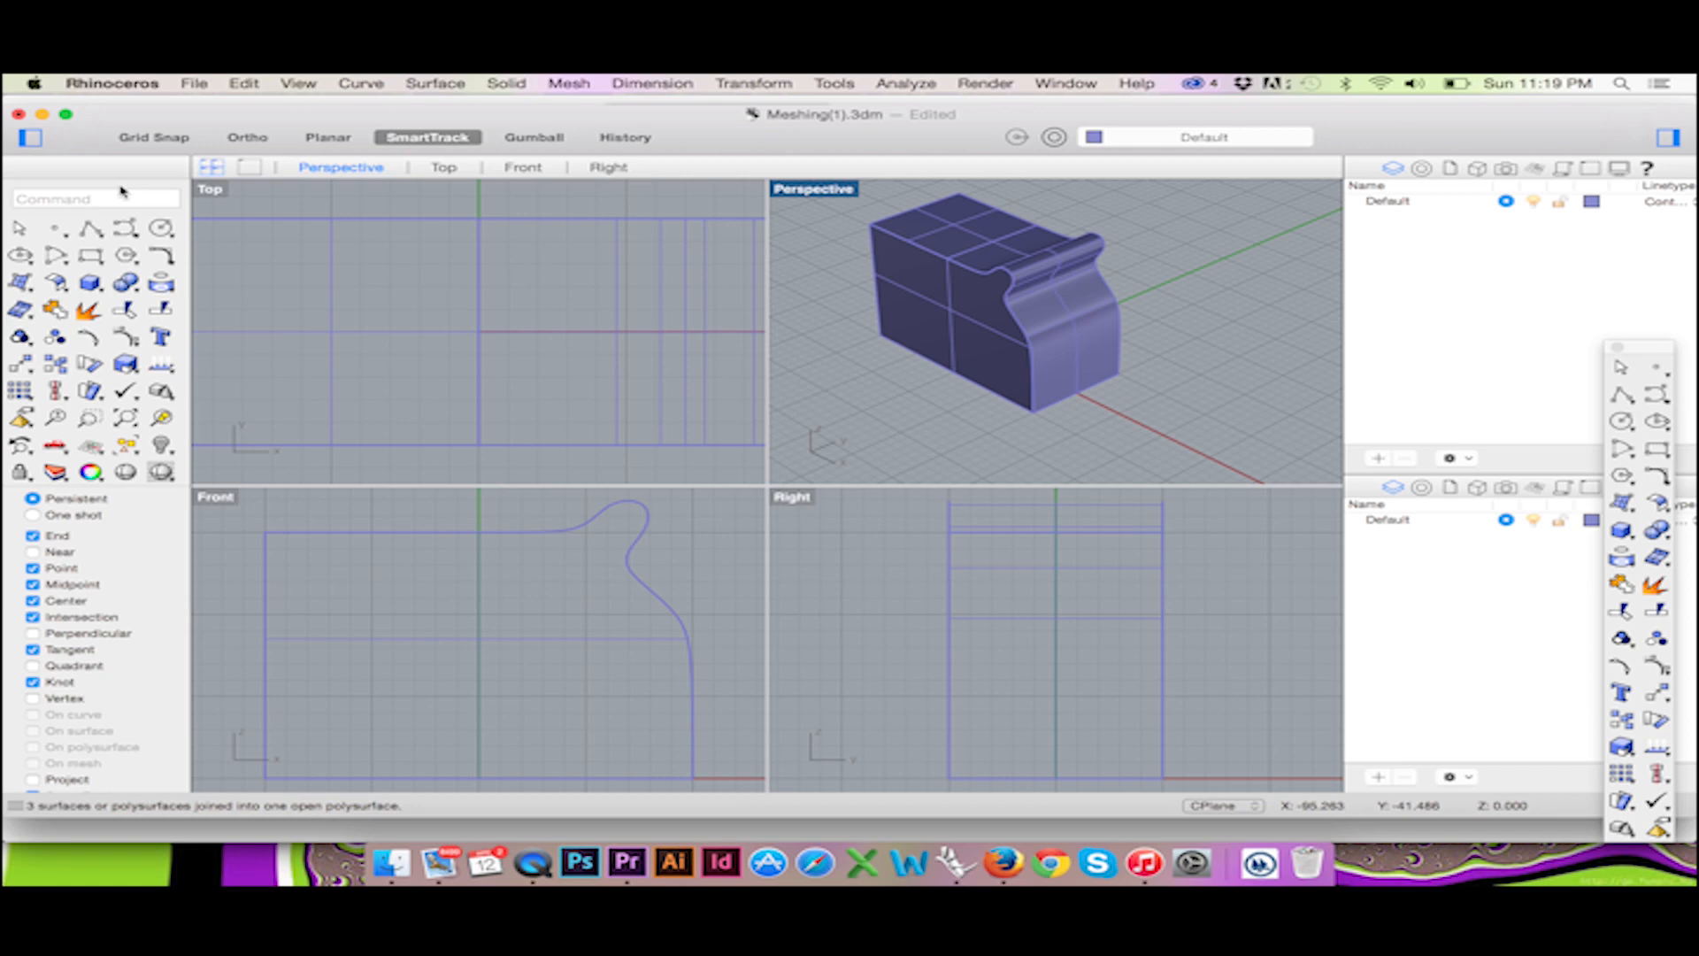
# Run the Mesh command on the joined chair polysurface
pyautogui.write('Mesh')
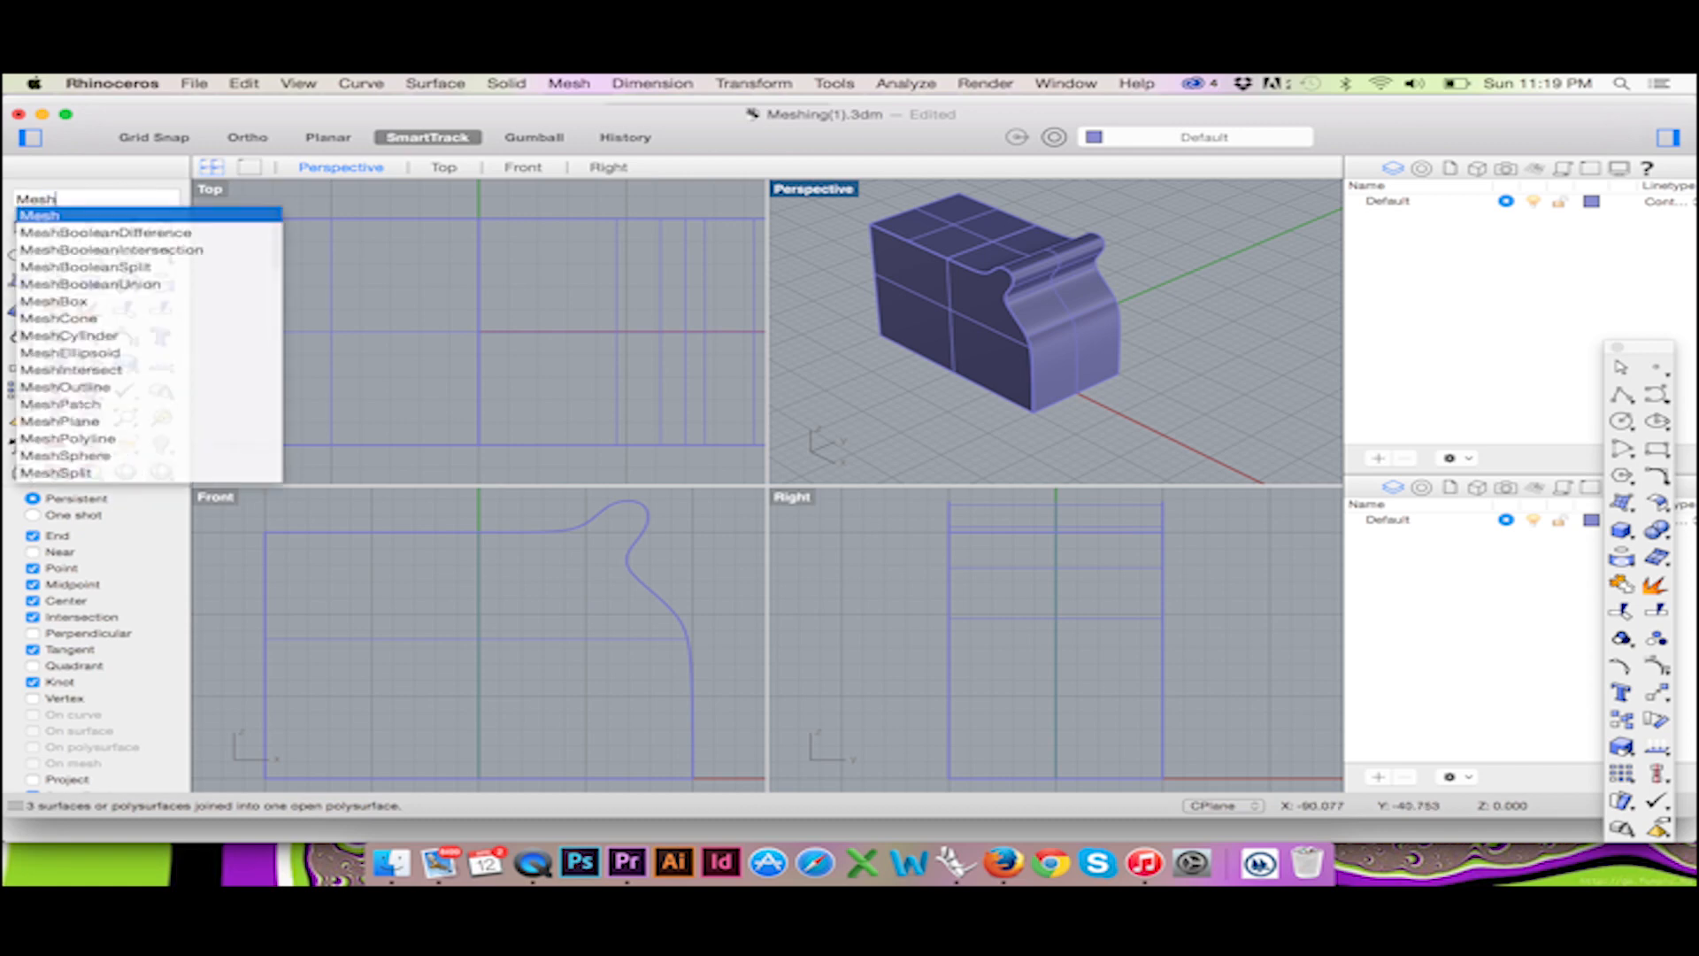
pyautogui.click(43, 213)
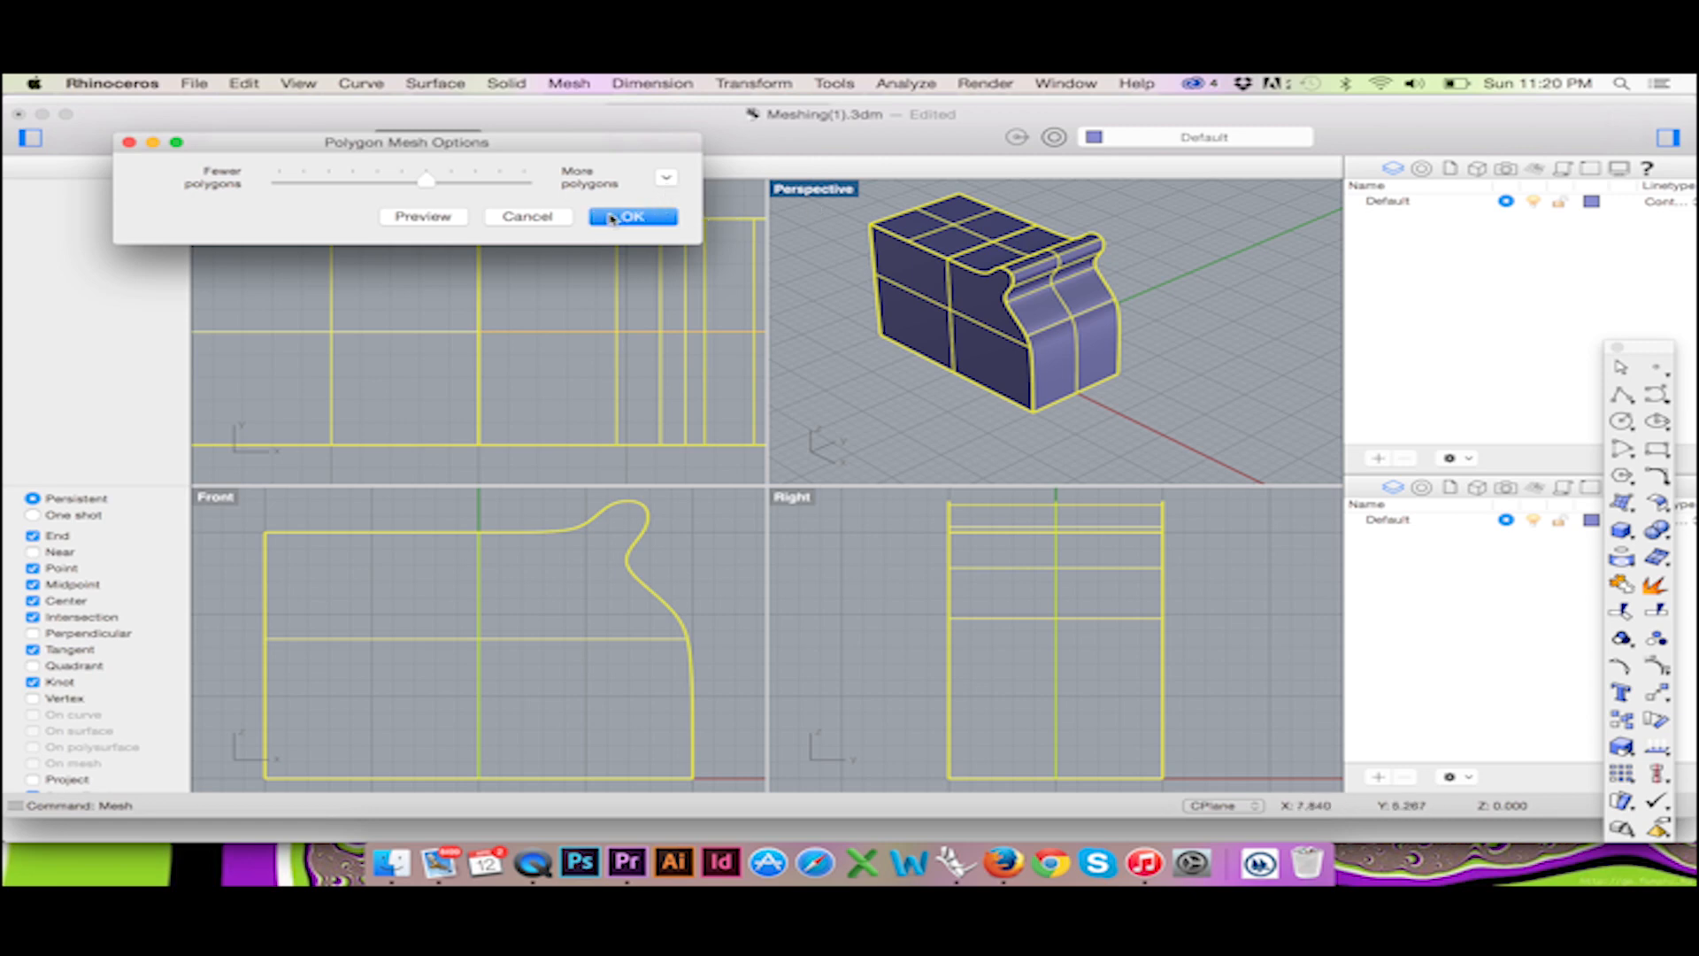
# Mesh the chair at density 0.5, producing 106 points and 72 polygons
pyautogui.click(666, 177)
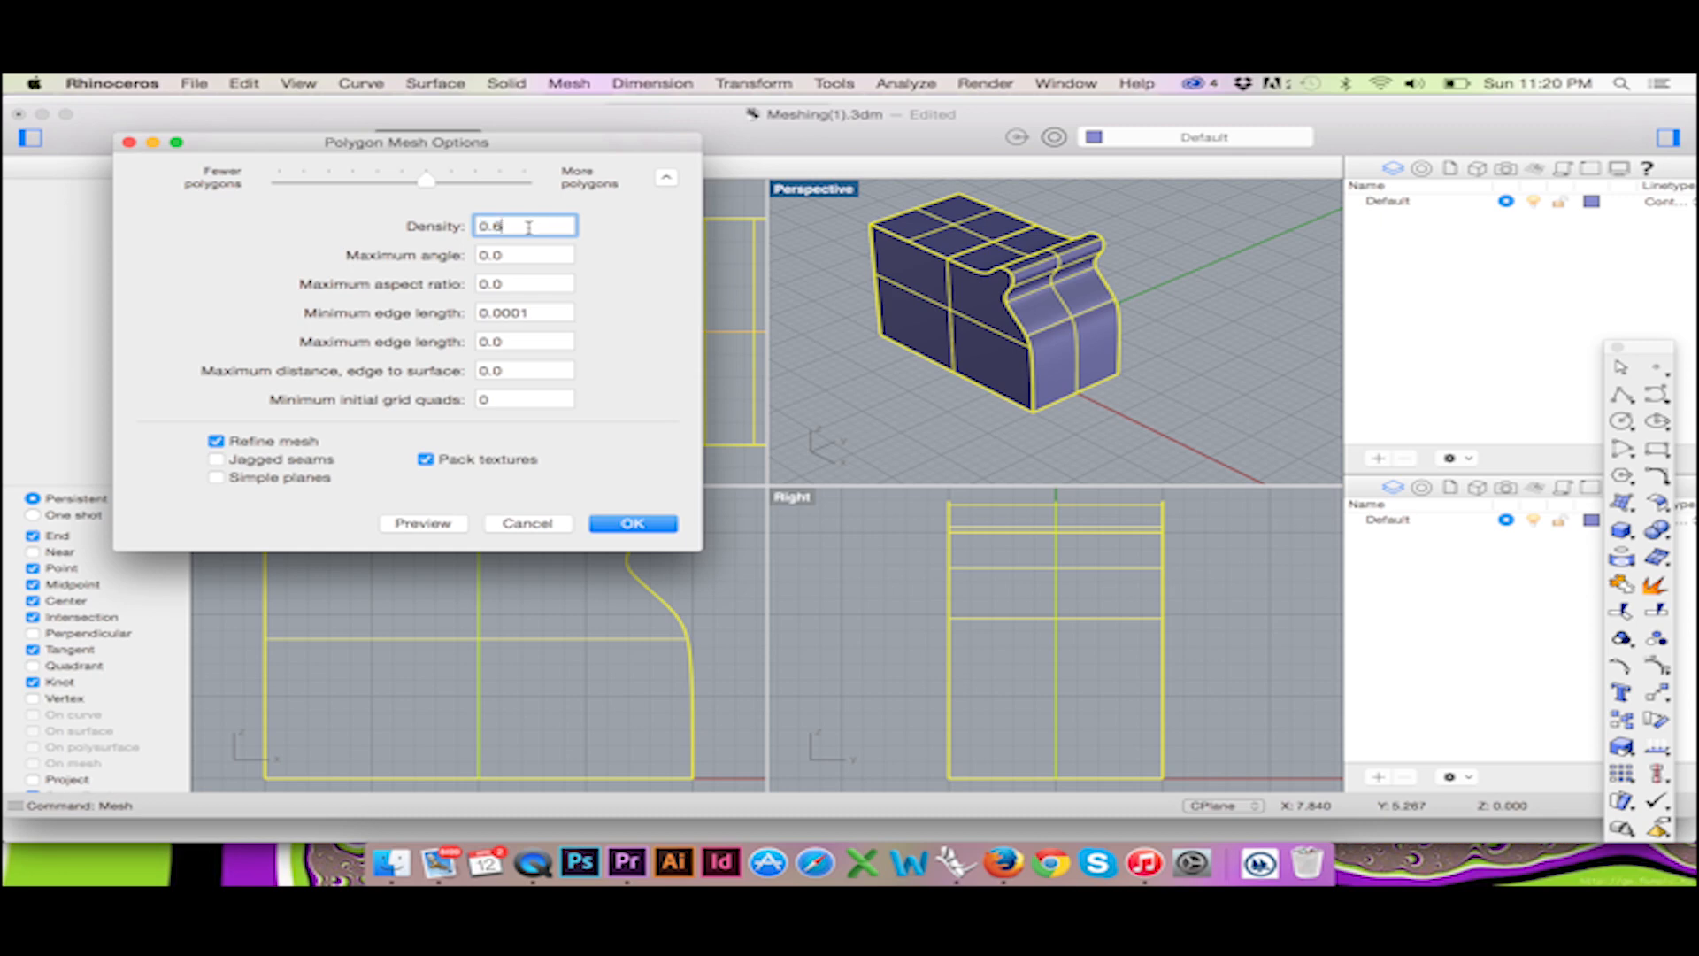
pyautogui.write('0.5')
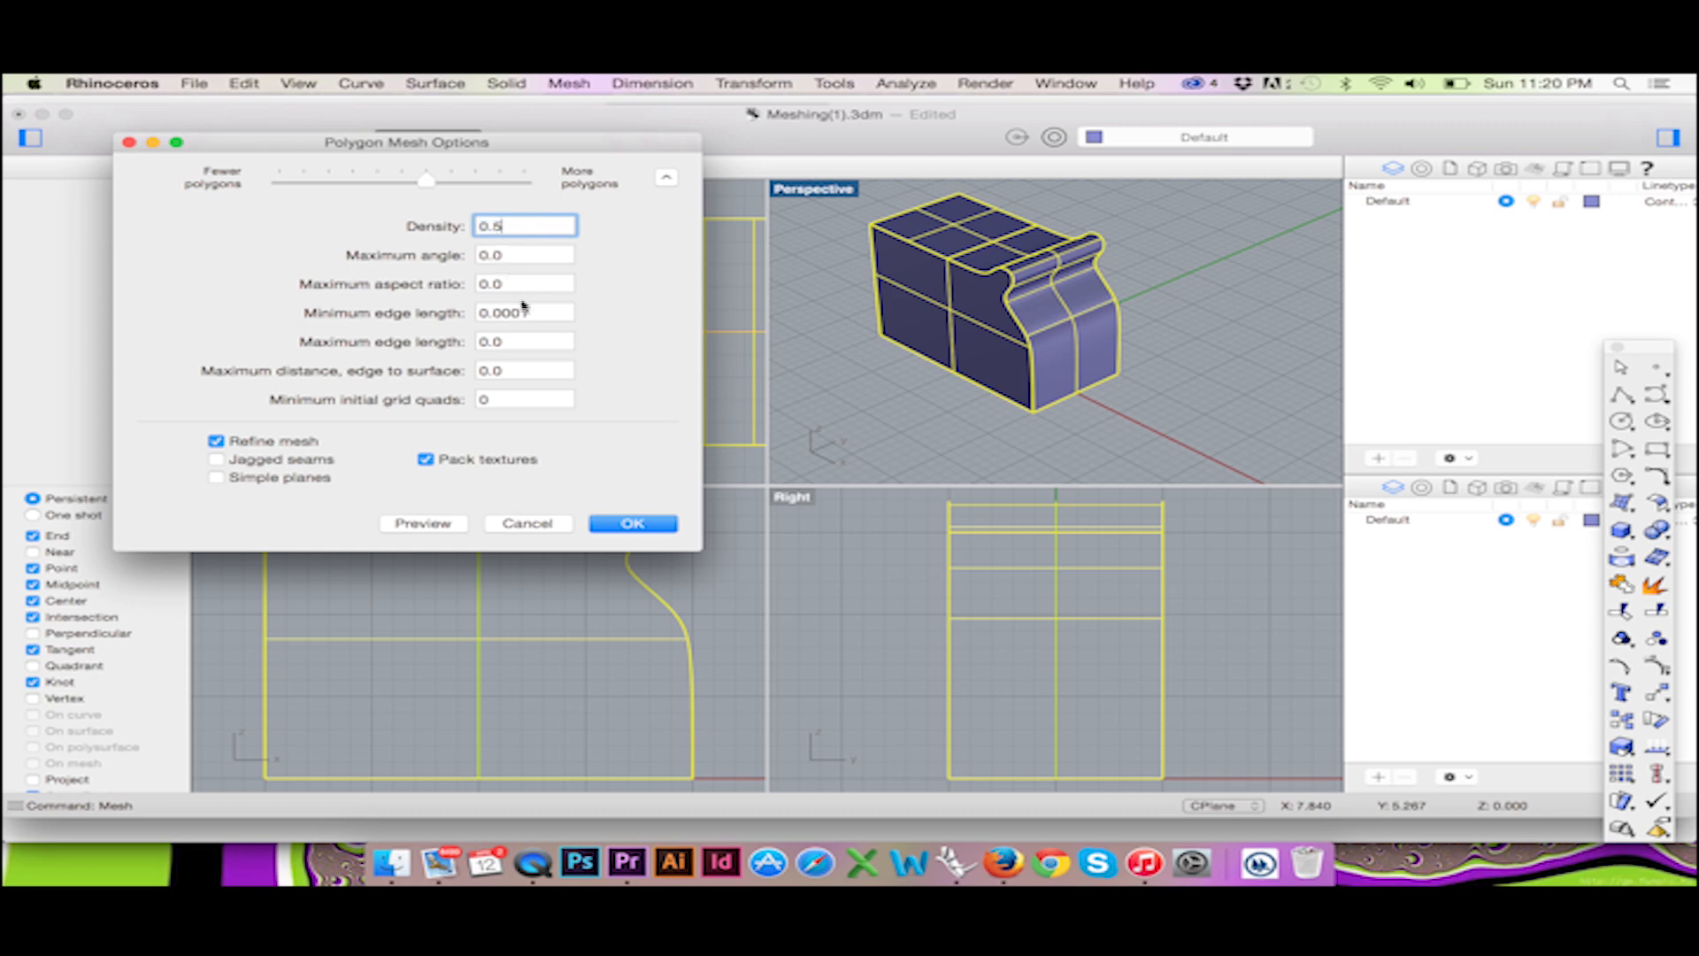
pyautogui.click(632, 523)
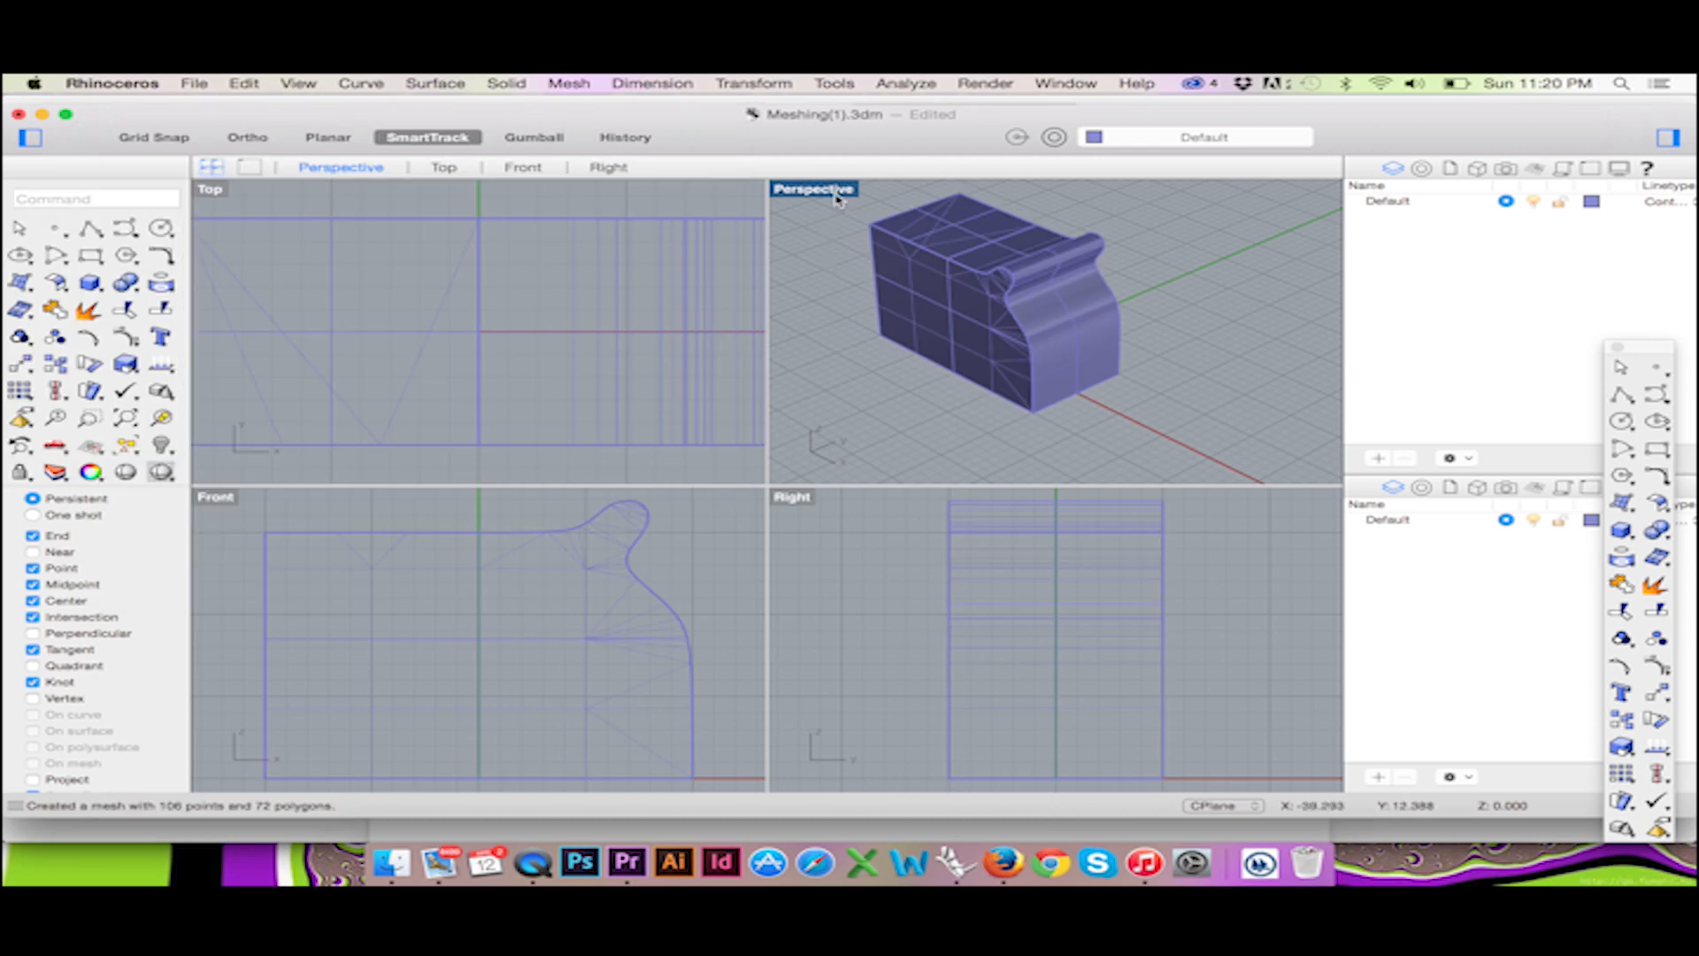
# Pick a Perspective display mode and reopen the mesh options for the polysurface
pyautogui.rightClick(814, 188)
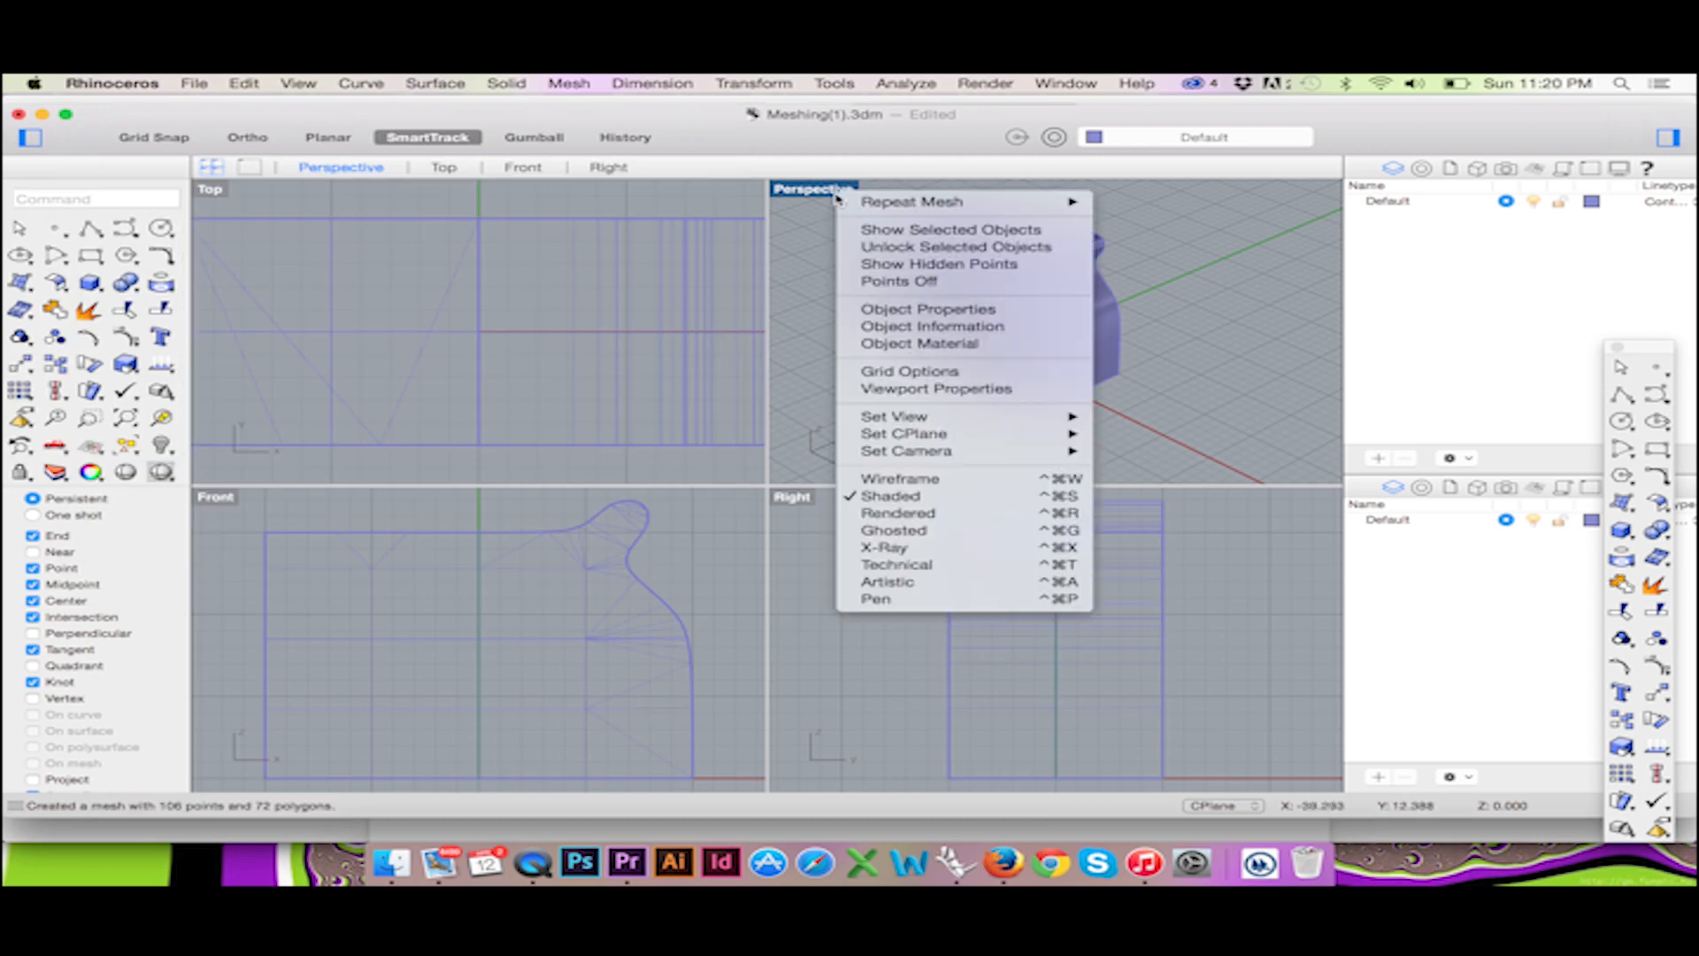
pyautogui.moveTo(901, 478)
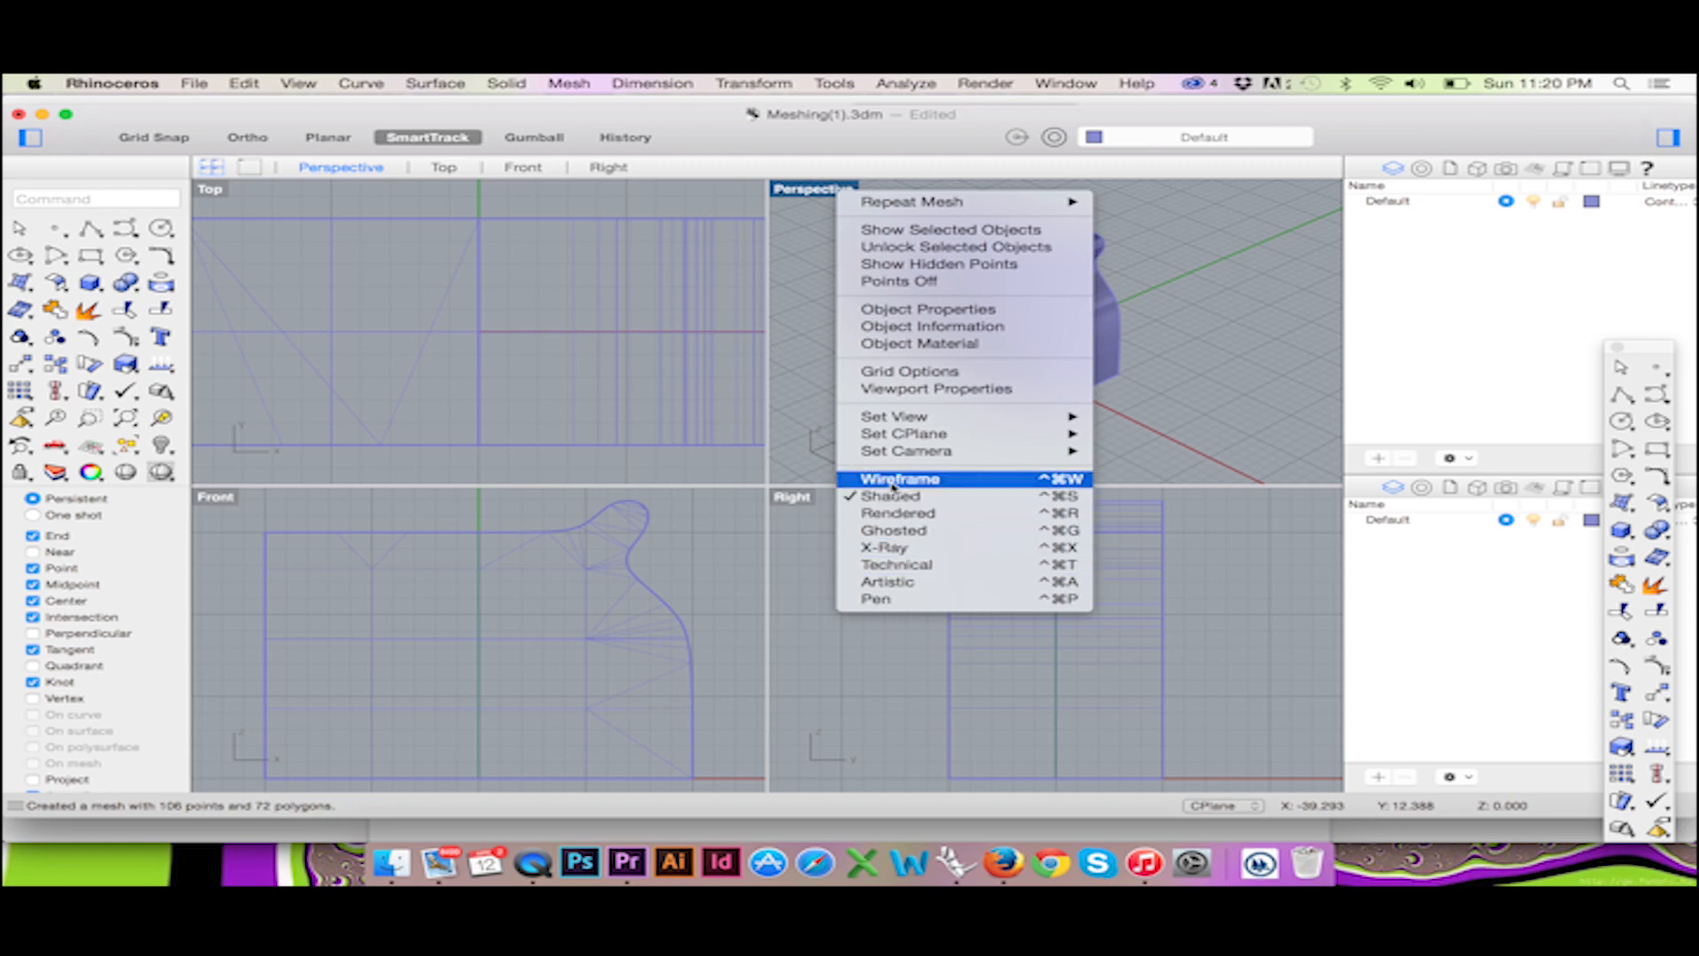
pyautogui.click(899, 477)
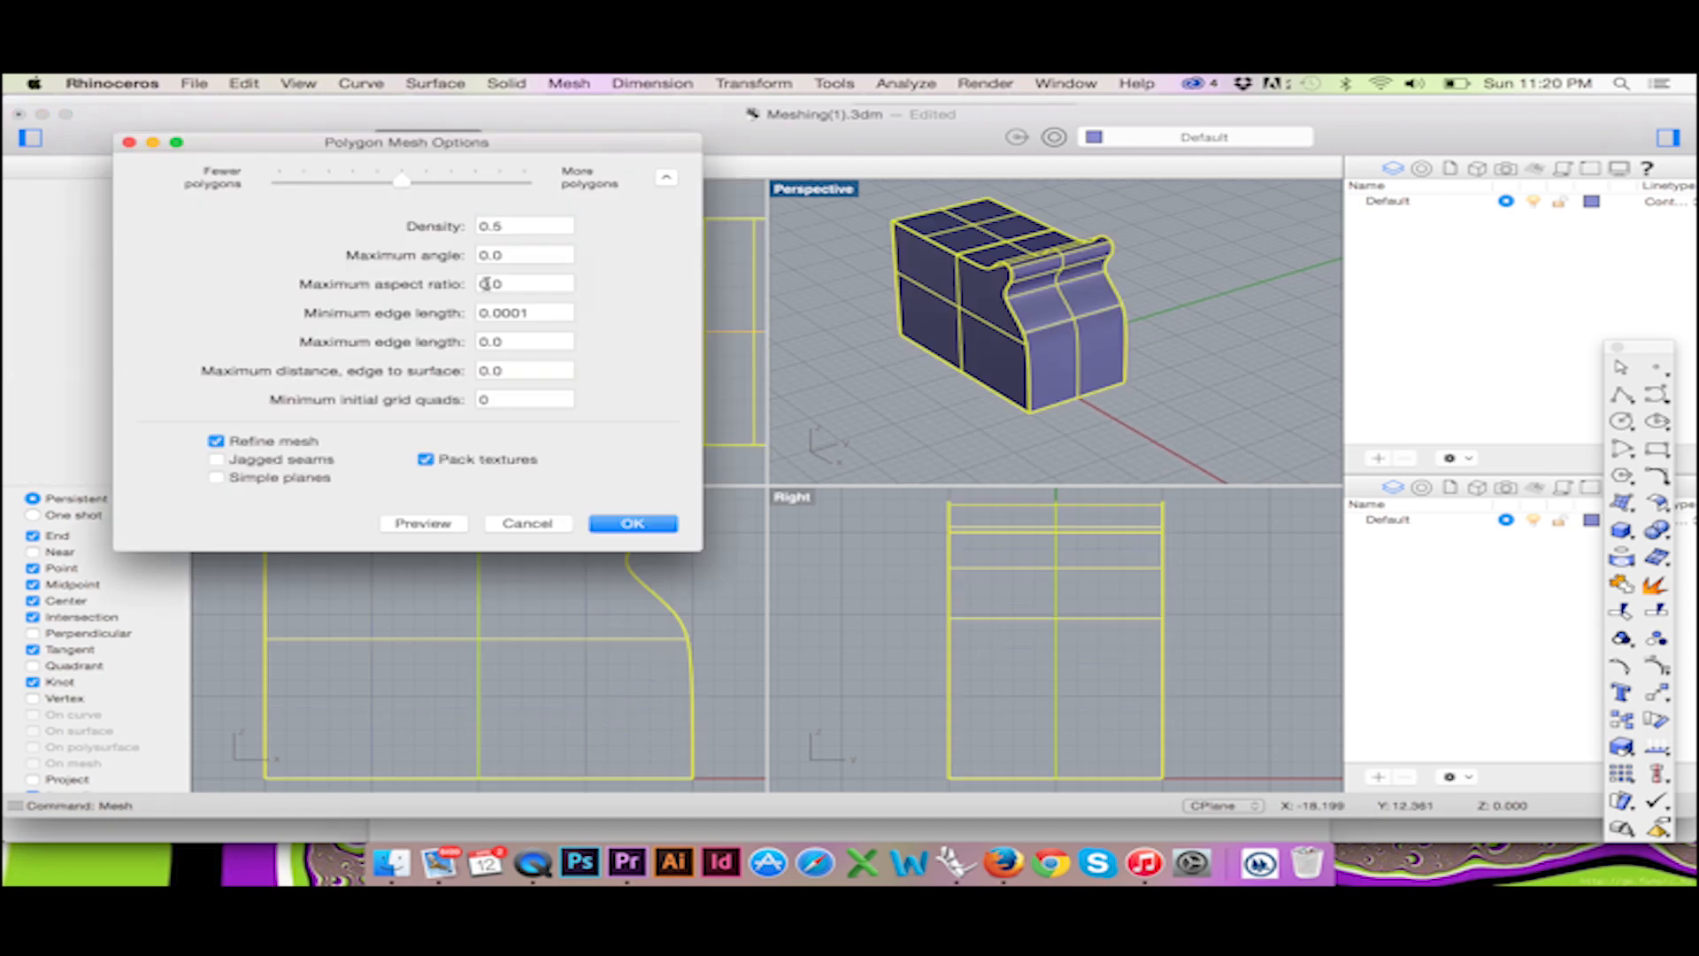
# Remesh with maximum aspect ratio 2.0, giving 523 points and 582 polygons
pyautogui.write('2.0')
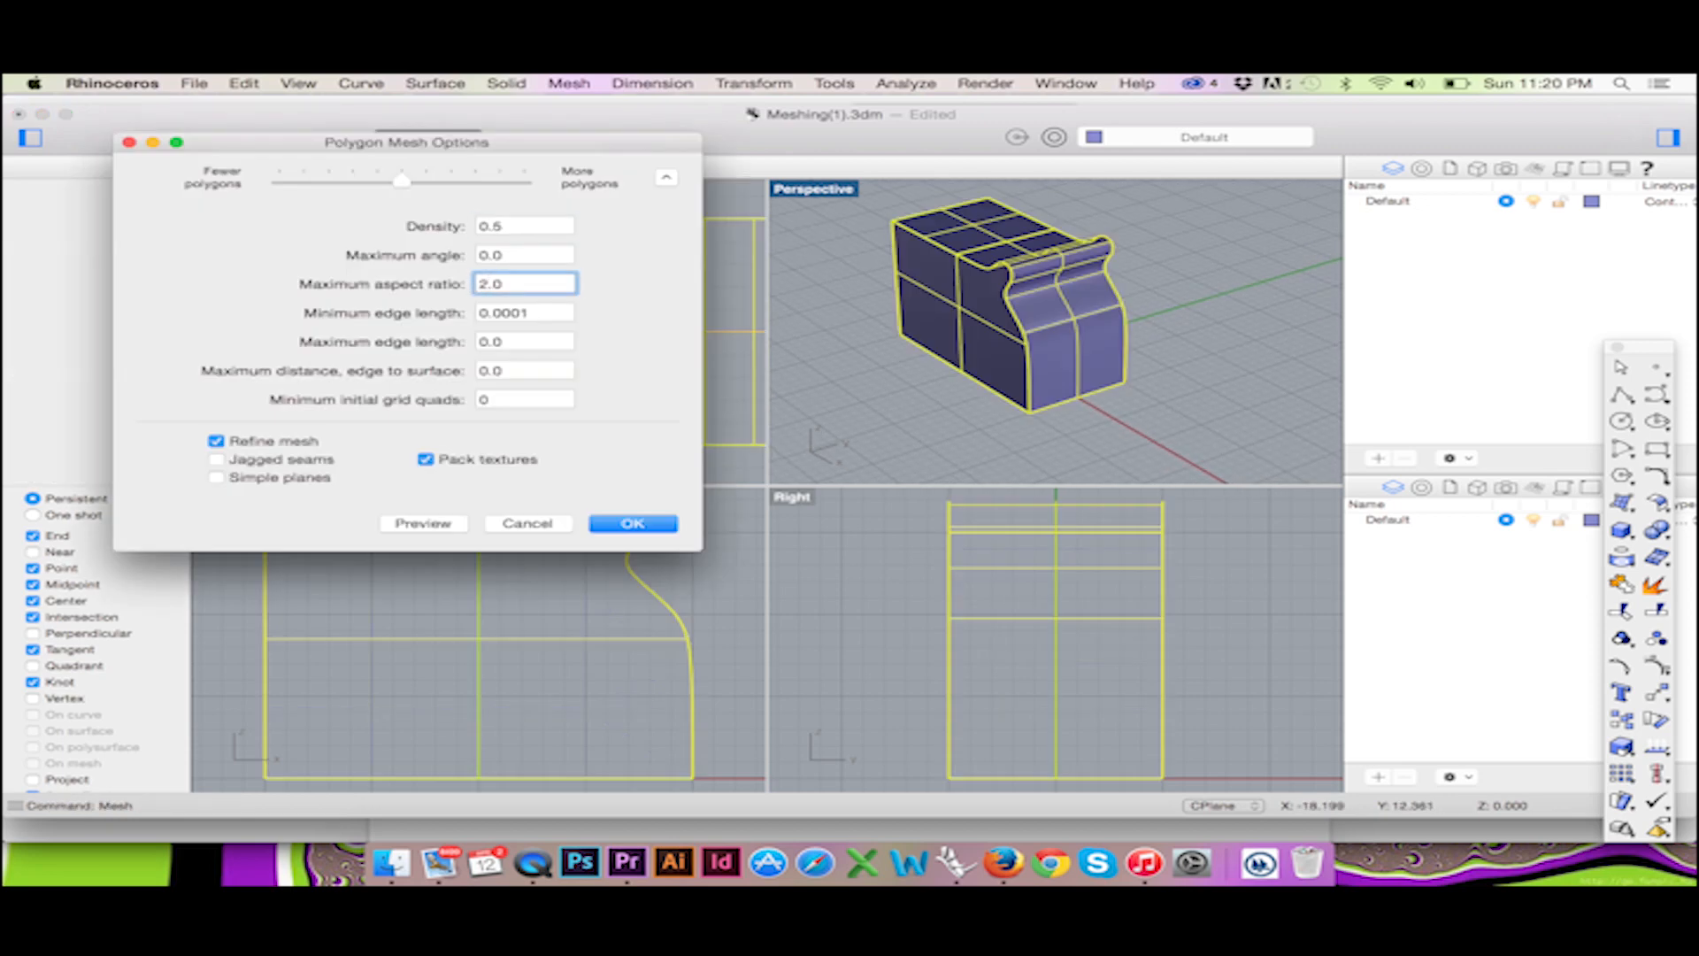
pyautogui.click(632, 523)
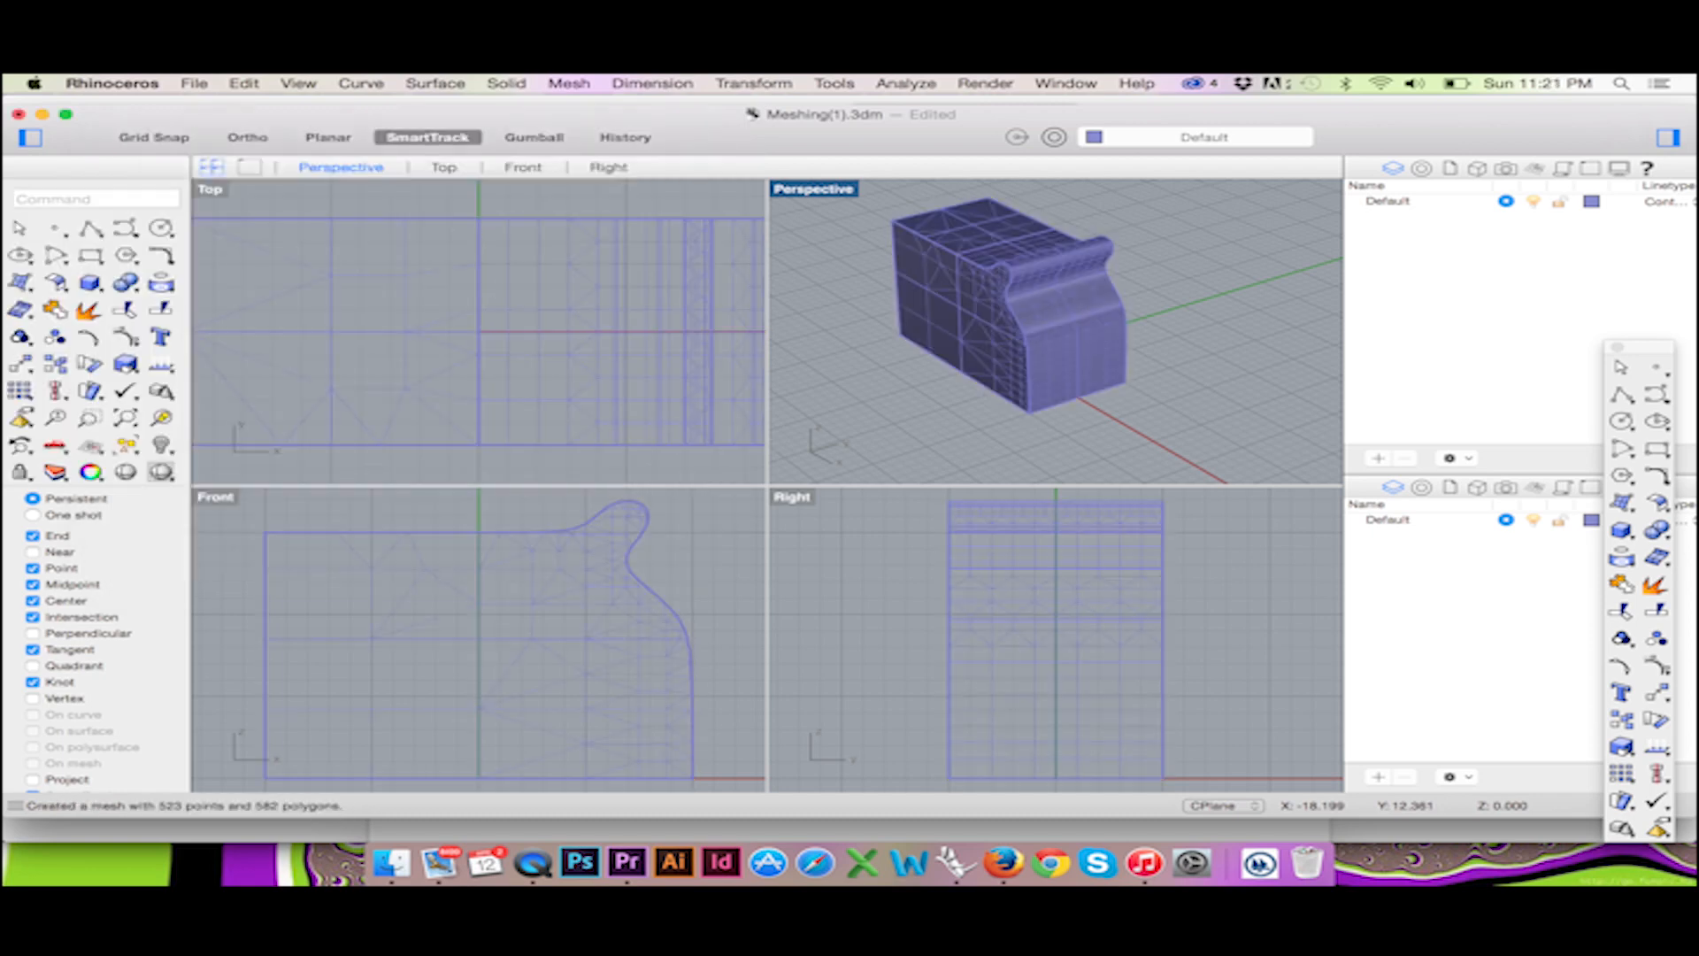